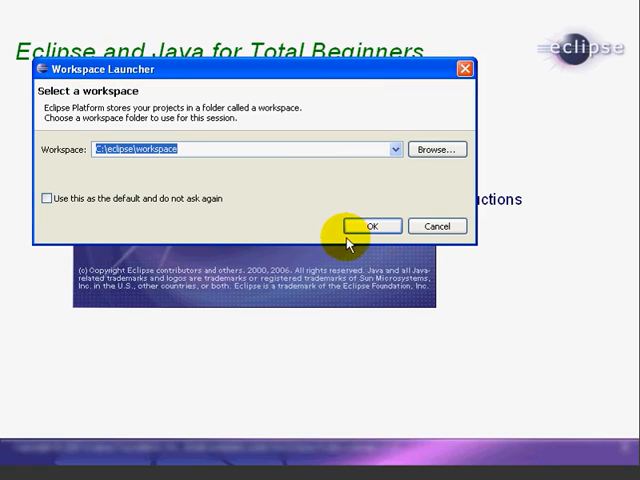
- Launch Eclipse with C:\eclipse\workspace selected as the workspace folder
click(436, 148)
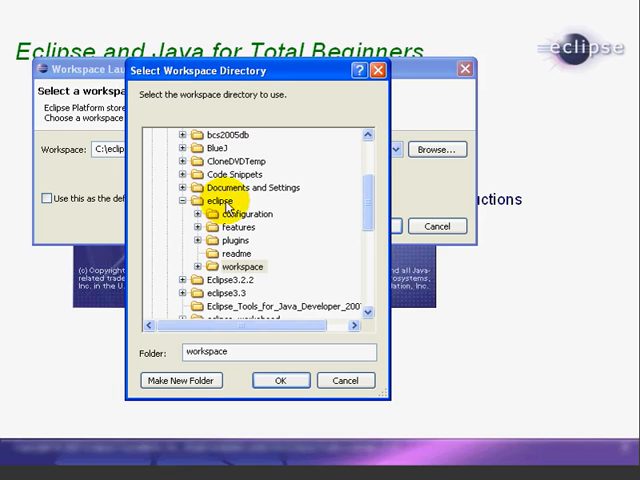
click(280, 380)
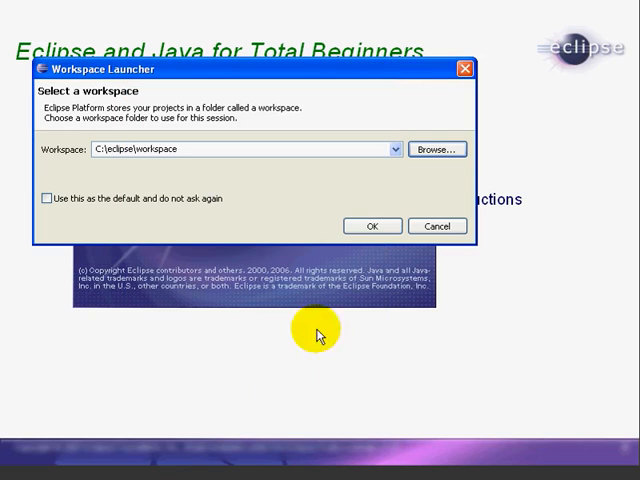
click(372, 226)
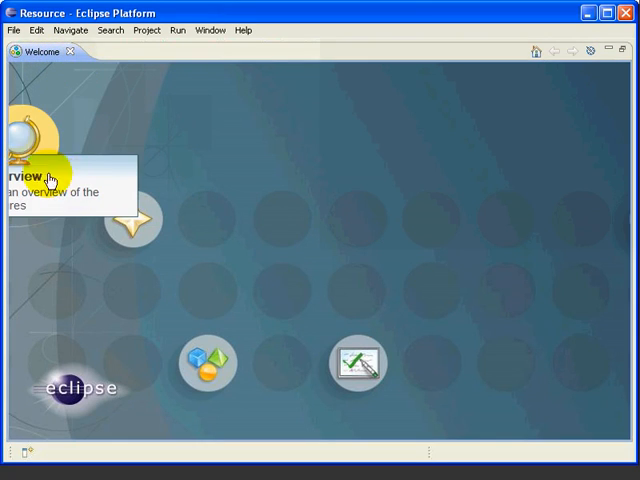
mouse_move(130, 218)
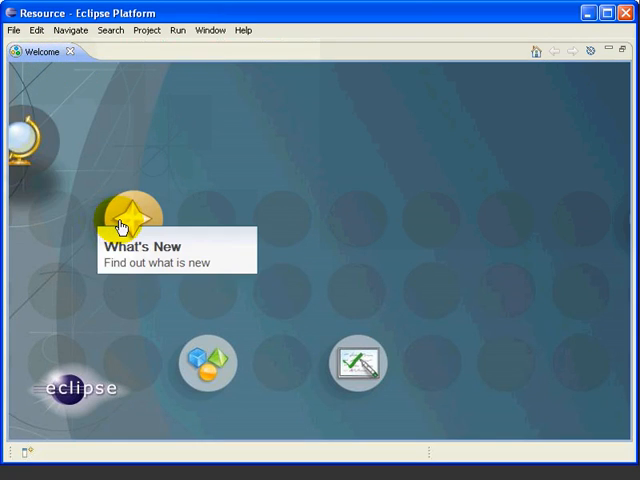
mouse_move(356, 362)
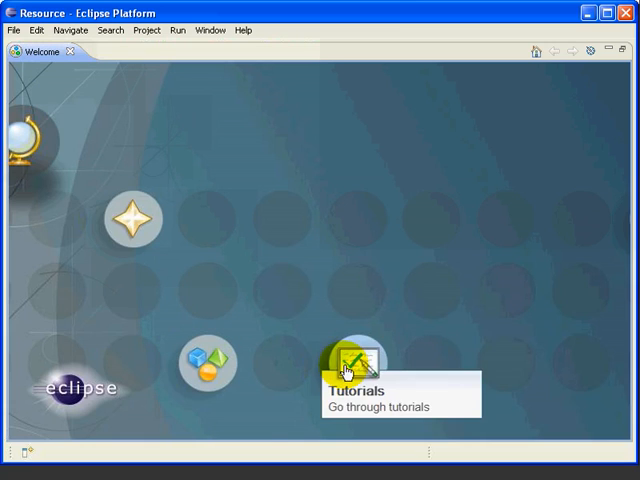
mouse_move(284, 284)
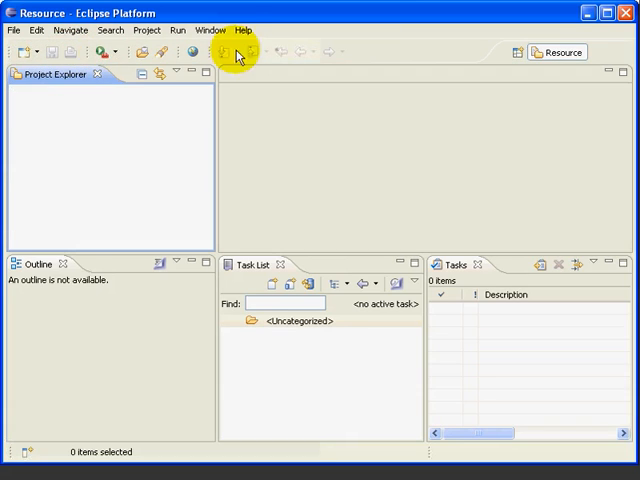
- Glance at the Help menu and dismiss it, staying on the empty Resource workbench
click(244, 28)
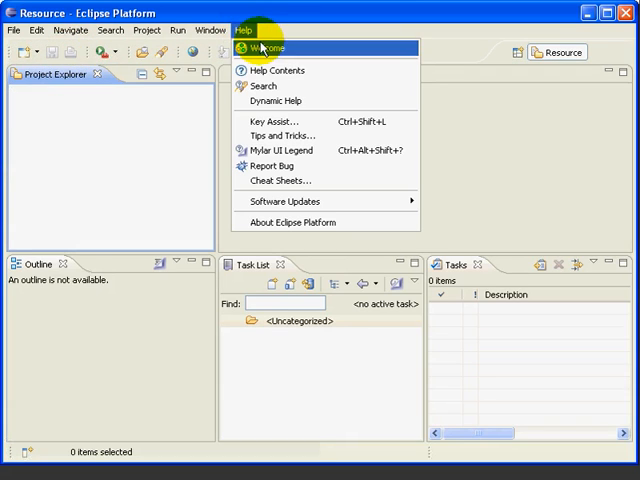
click(264, 48)
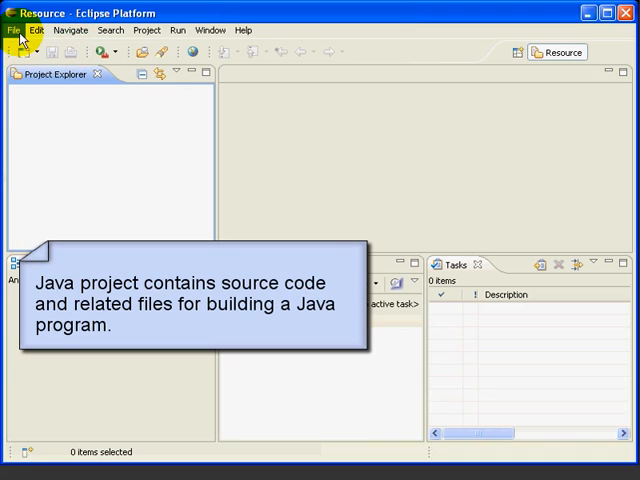
- Create a Java Project named TotalBeginner and accept switching to the Java perspective
click(12, 30)
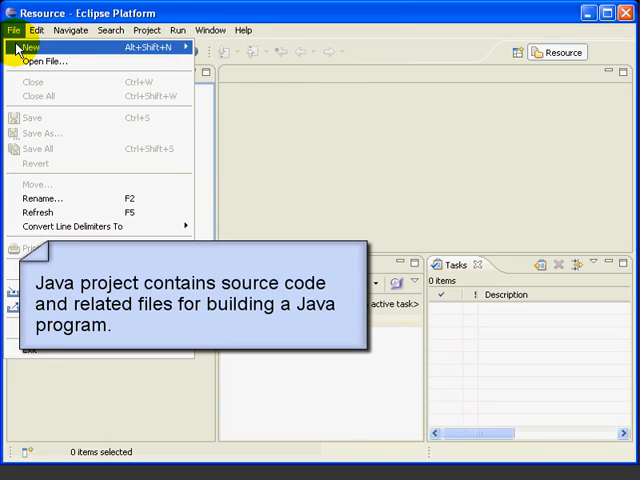
click(32, 48)
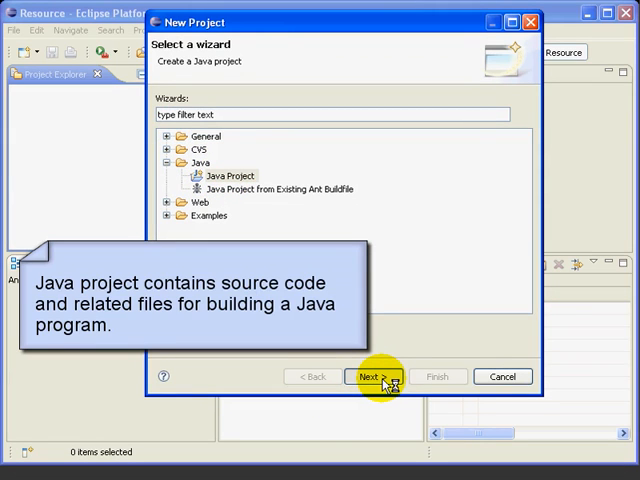
click(368, 376)
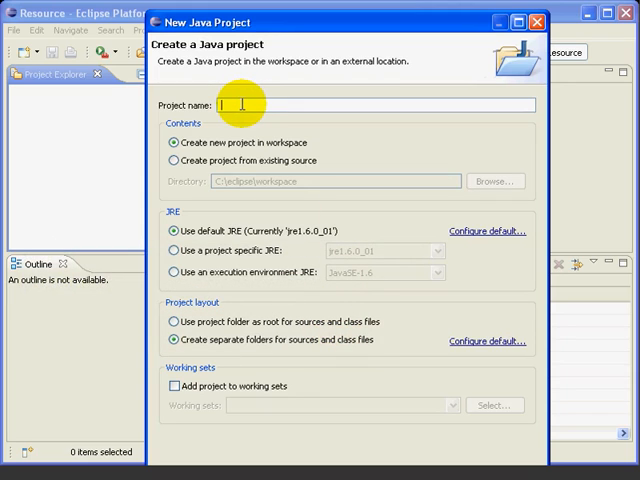
text(TotalBeginner)
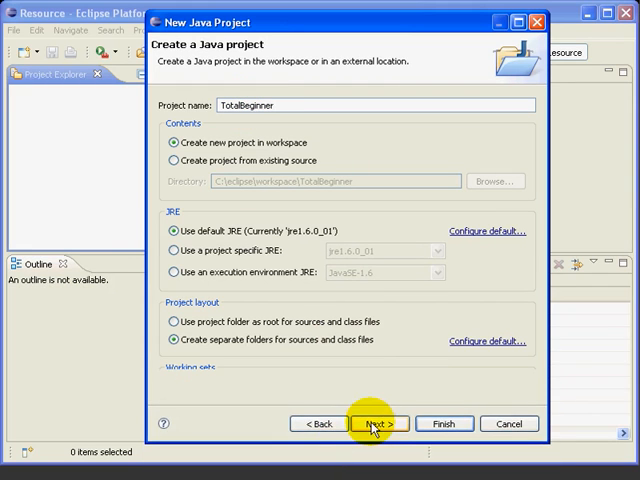
click(378, 424)
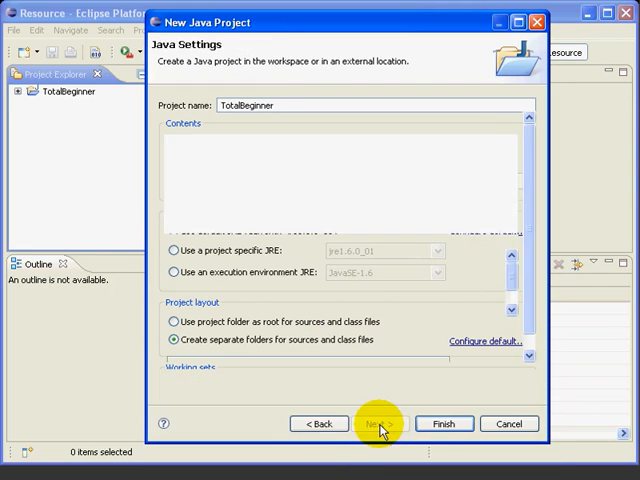
click(380, 424)
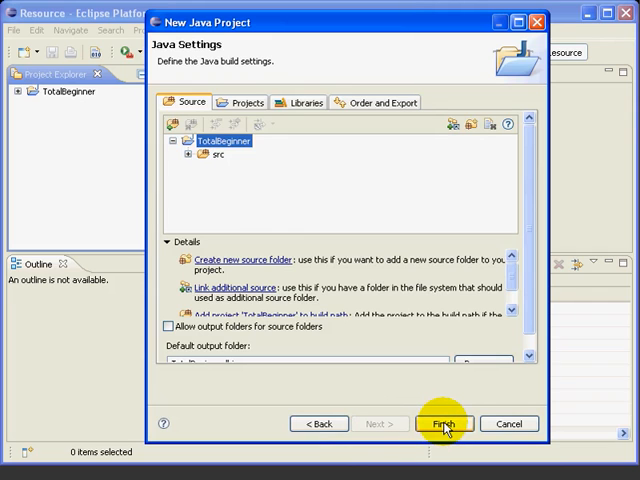
click(444, 424)
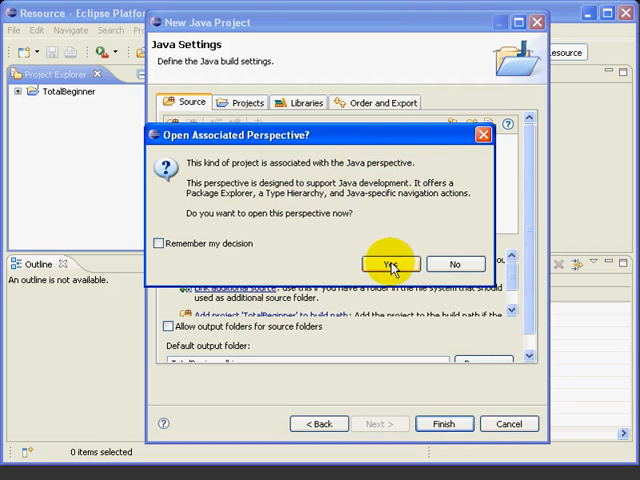
click(388, 264)
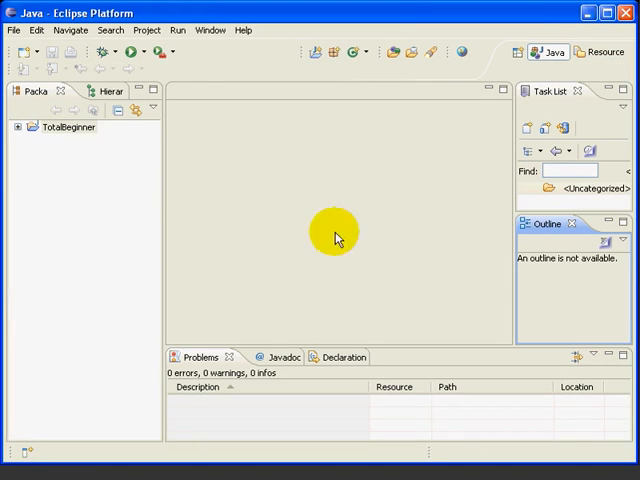
- Add a new package org.totalbeginner.tutorial under the TotalBeginner project's src folder
click(68, 128)
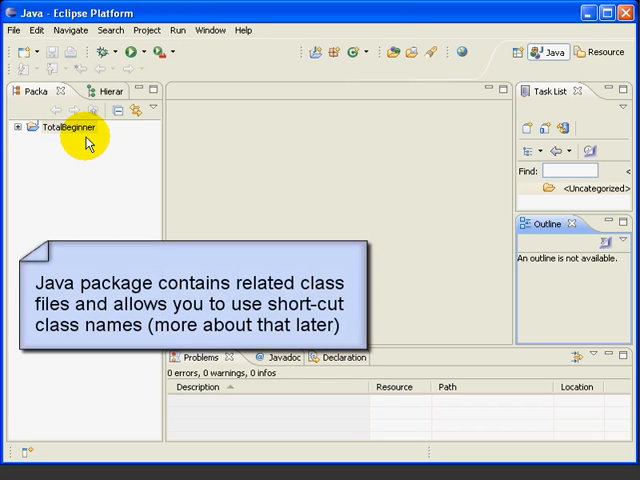
click(18, 128)
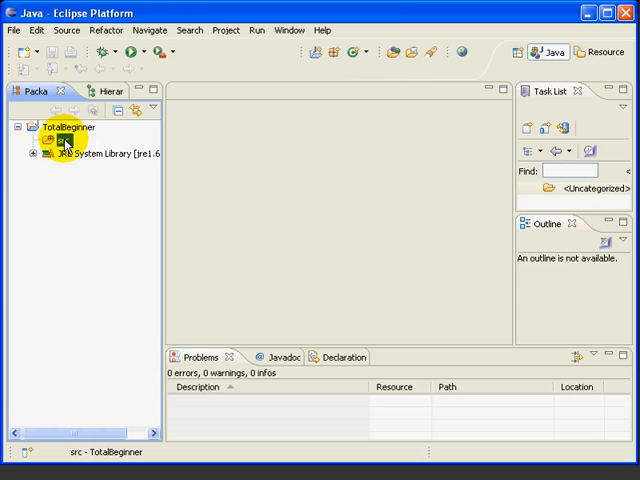
right_click(50, 140)
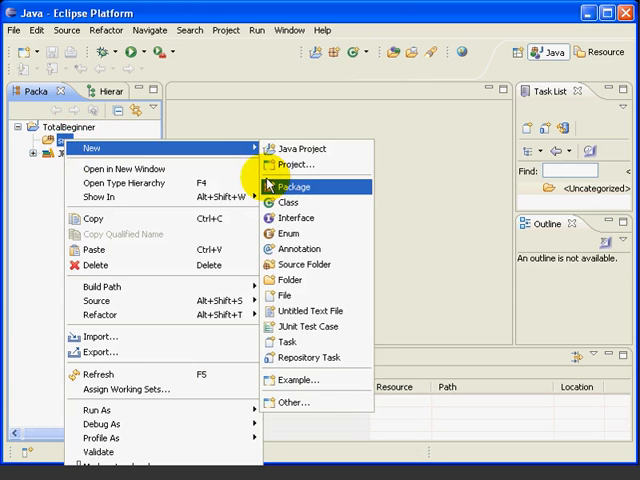
click(294, 186)
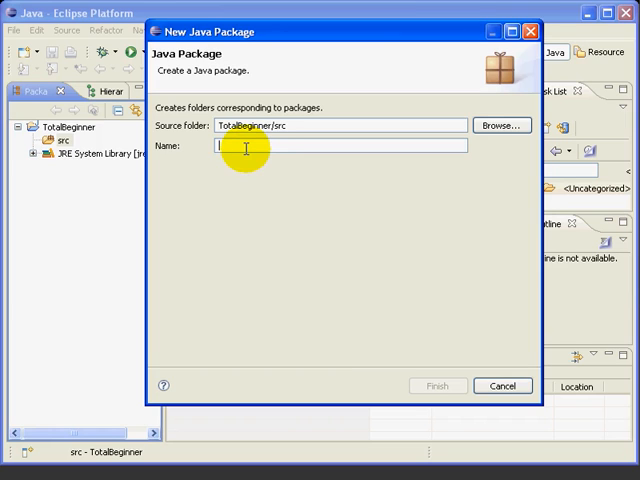
text(org.totalbeginner.)
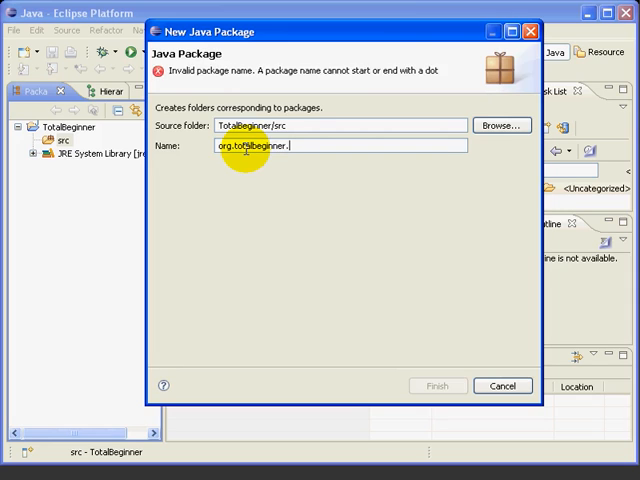
text(tutorial)
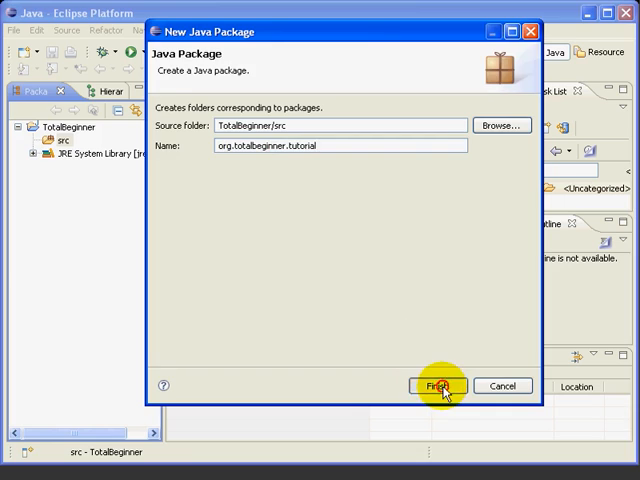
click(436, 386)
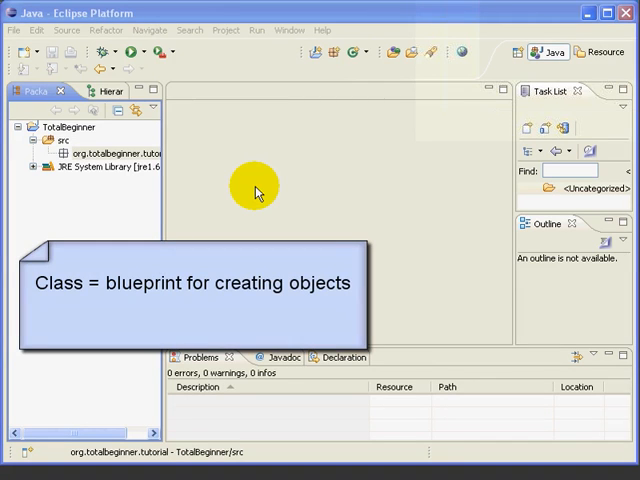
click(116, 152)
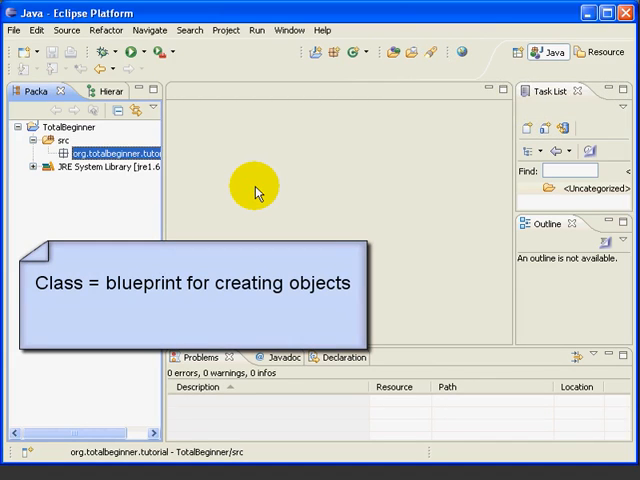
mouse_move(264, 190)
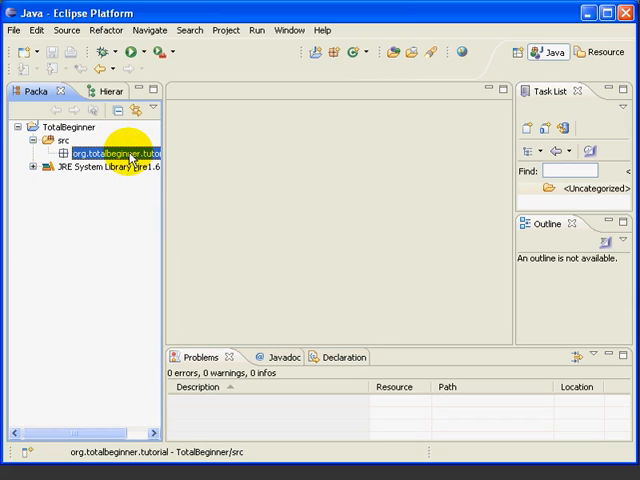
- Create the class Person in org.totalbeginner.tutorial so Person.java opens in the editor
right_click(110, 156)
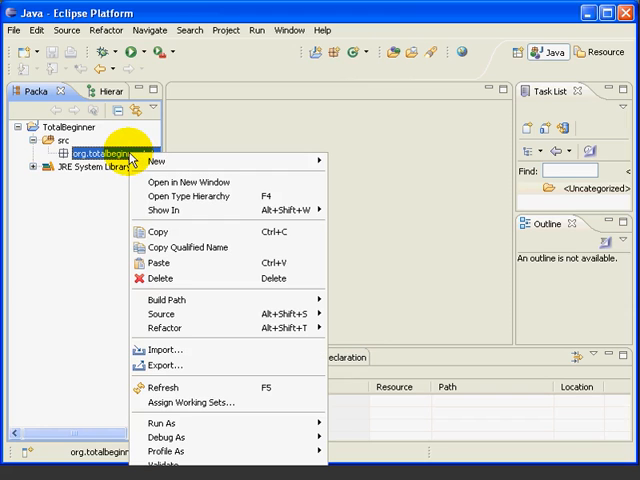
mouse_move(156, 160)
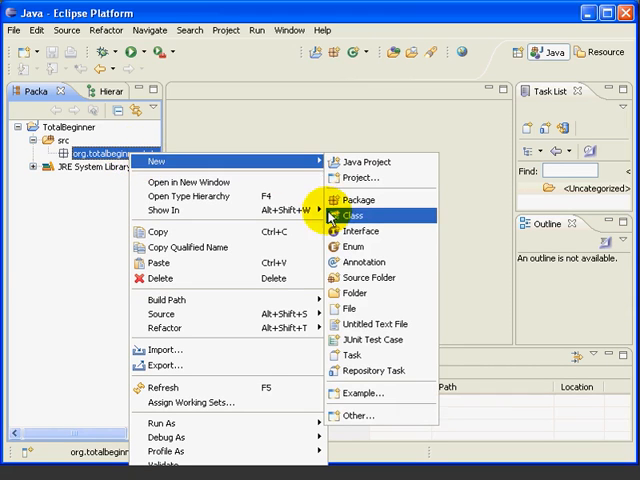
click(354, 214)
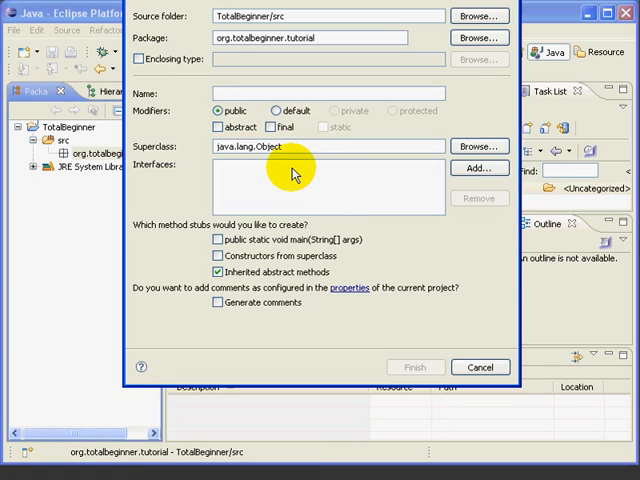
text(P)
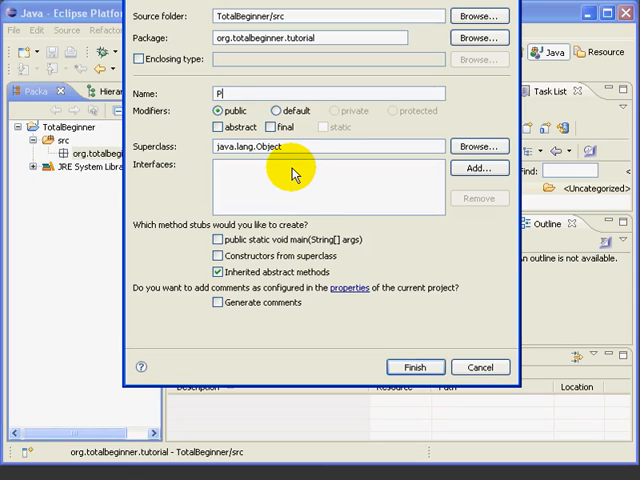
text(erson)
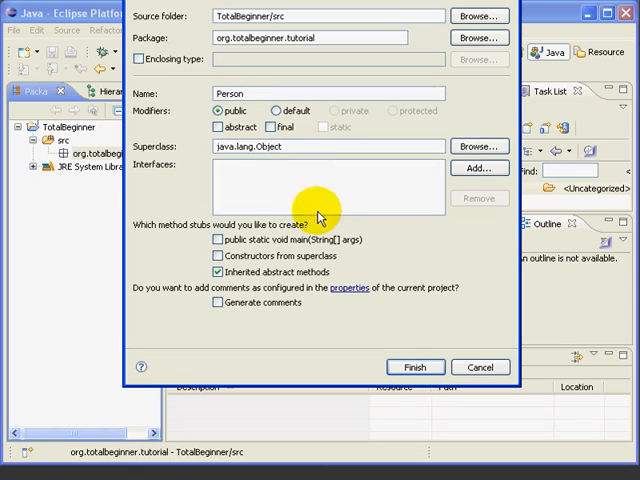
click(414, 368)
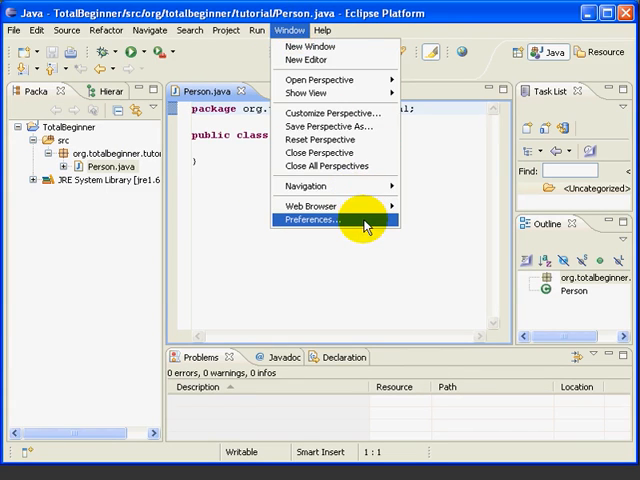
- In Preferences Colors and Fonts, give the Java Editor Text Font a larger size and apply it
click(310, 220)
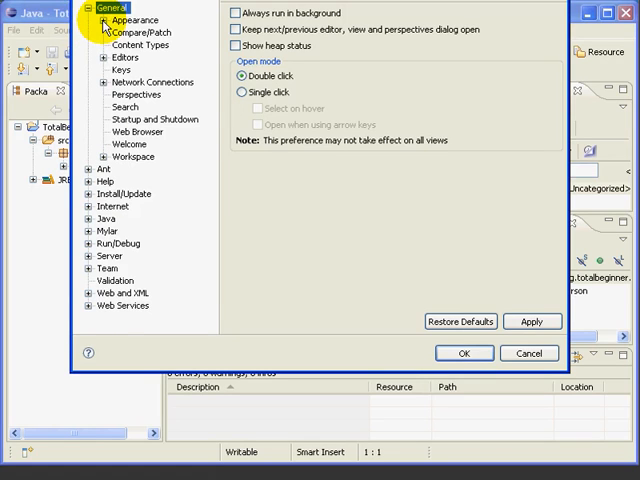
click(136, 32)
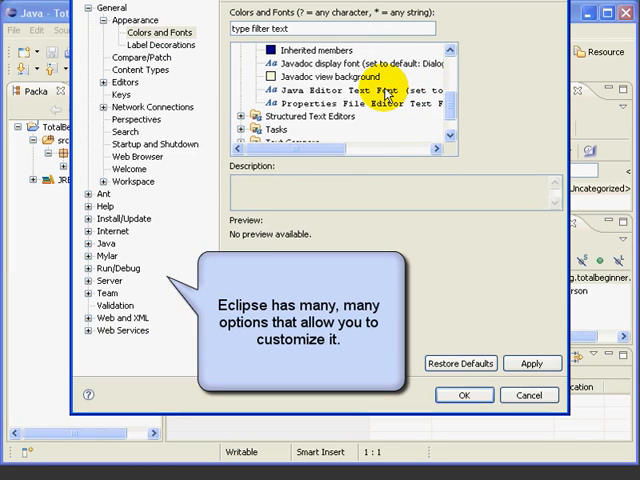
click(330, 92)
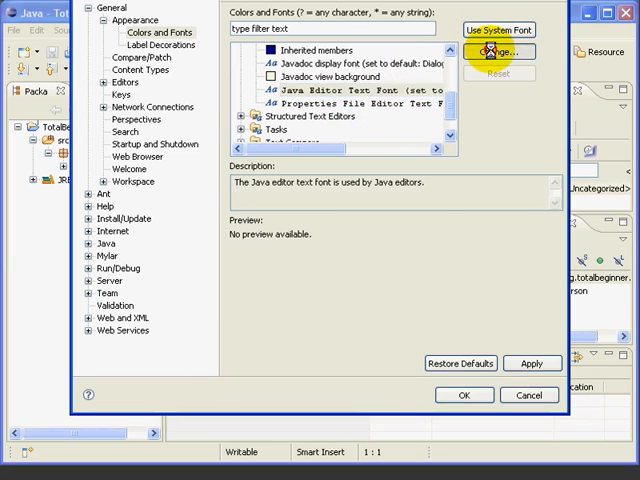
click(498, 52)
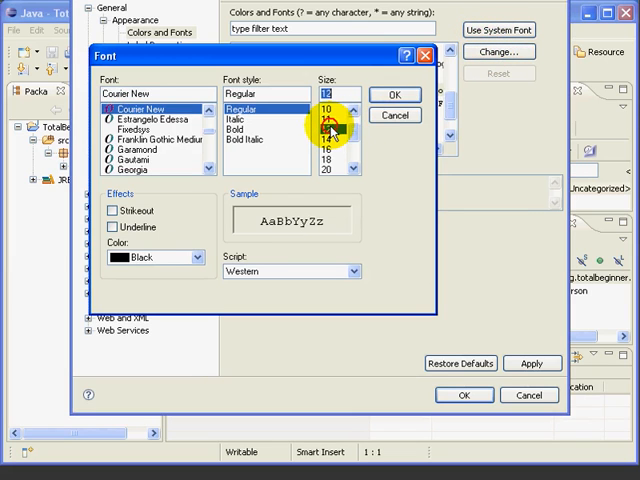
click(248, 130)
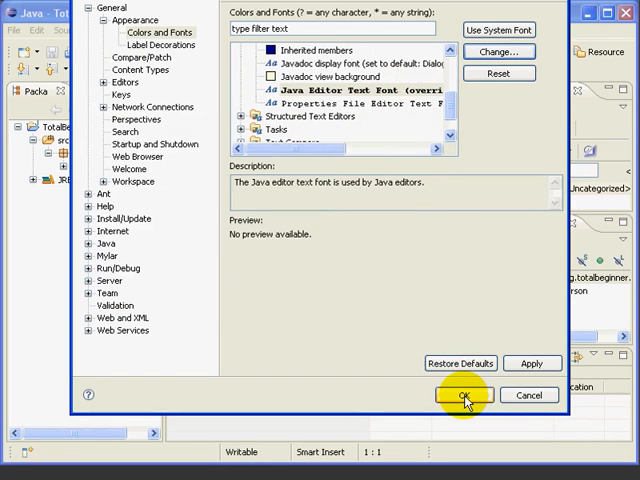
click(464, 396)
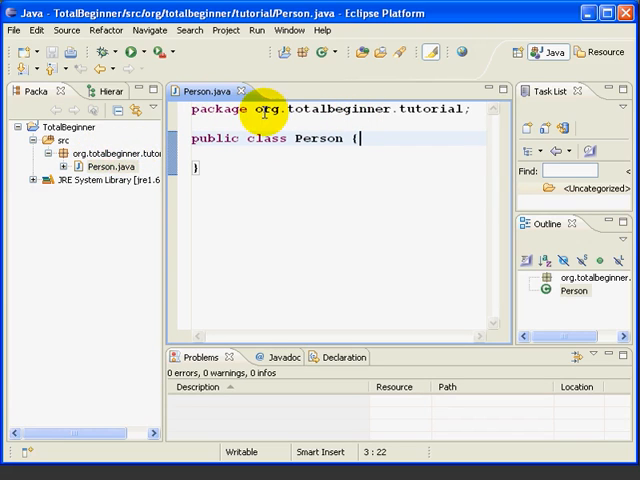
mouse_move(468, 110)
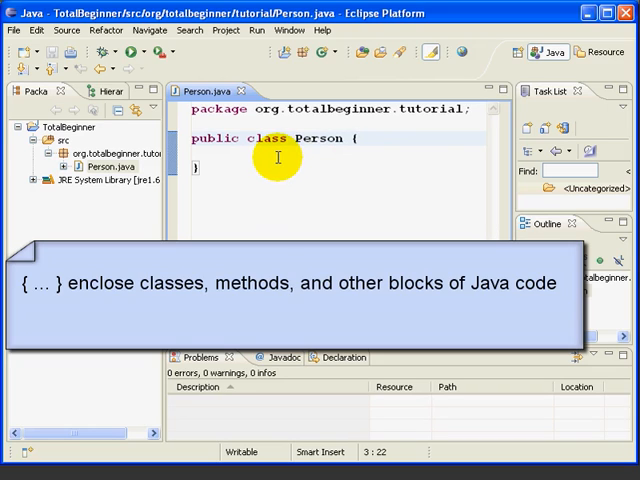
mouse_move(328, 212)
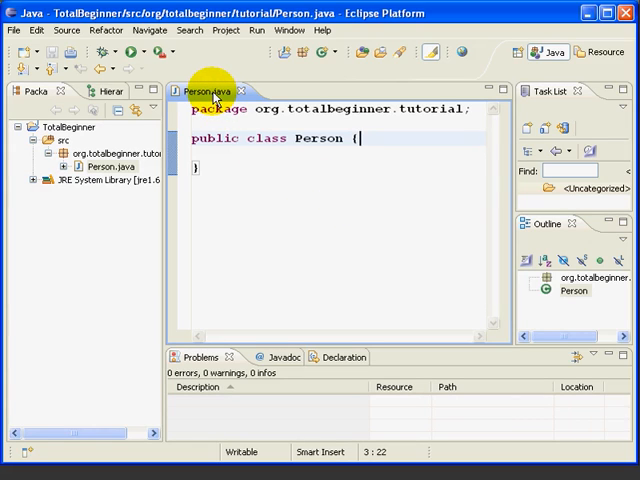
click(360, 138)
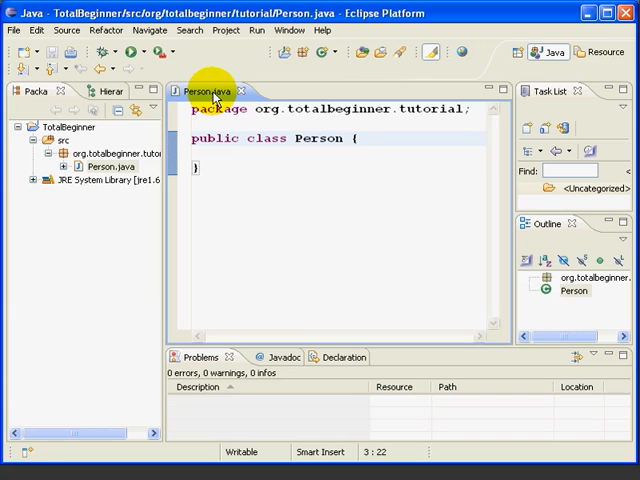
click(364, 138)
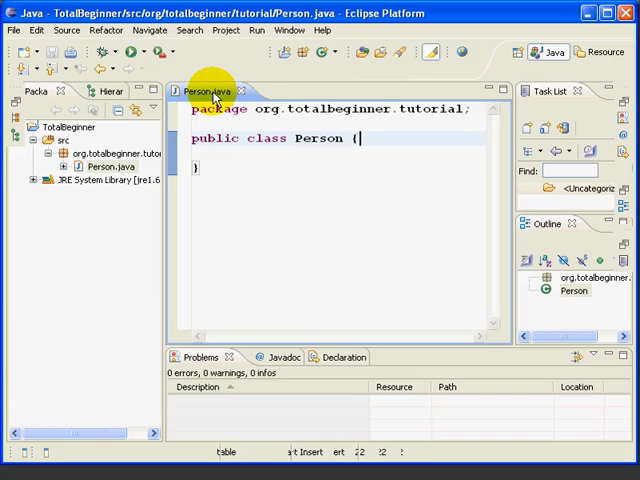
- Maximize Person.java and declare // fields, private String name and private int maximumBooks
double_click(208, 88)
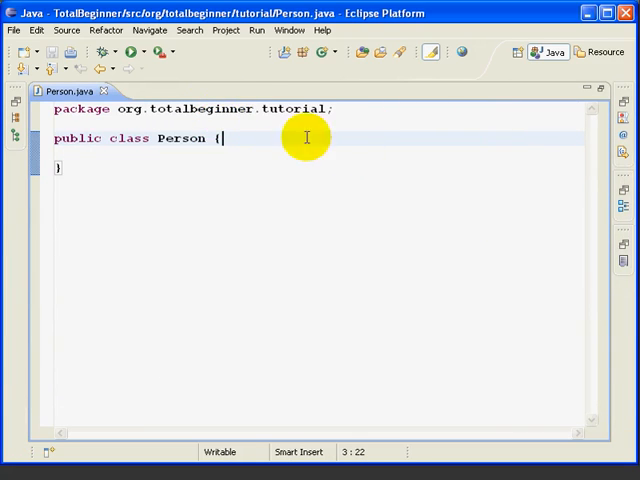
mouse_move(344, 208)
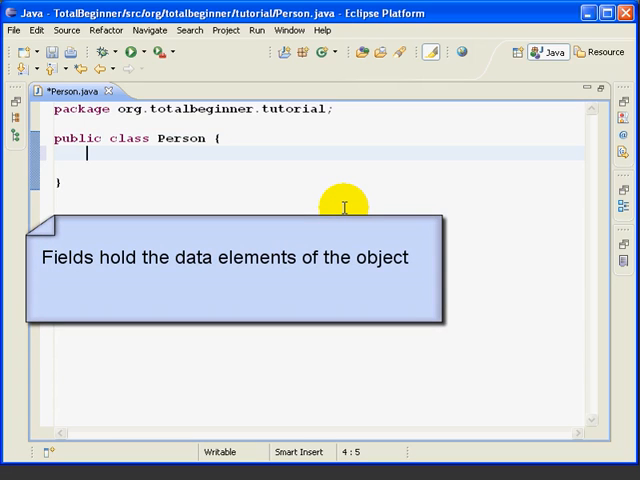
text(//)
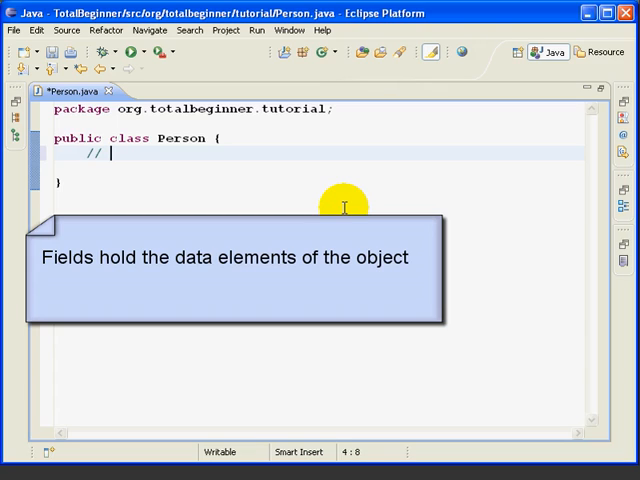
text(fields)
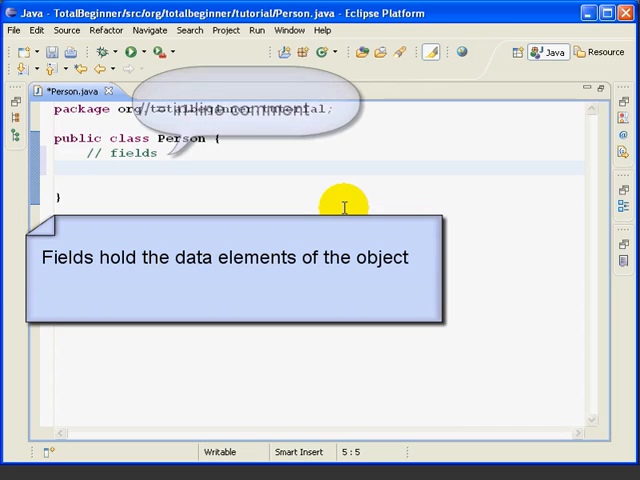
text(priv)
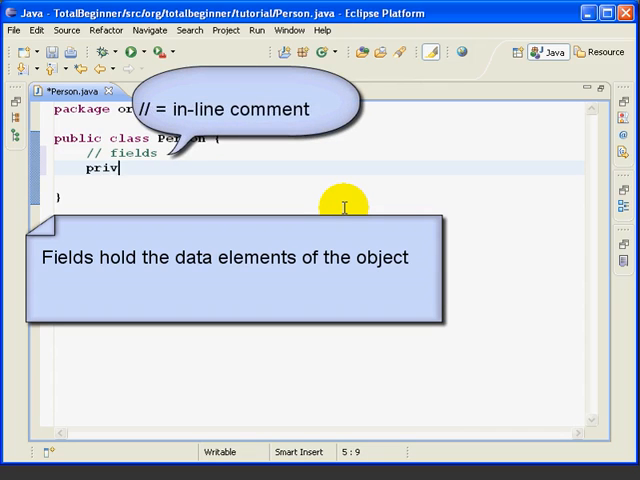
text(ate String name; // name of the person)
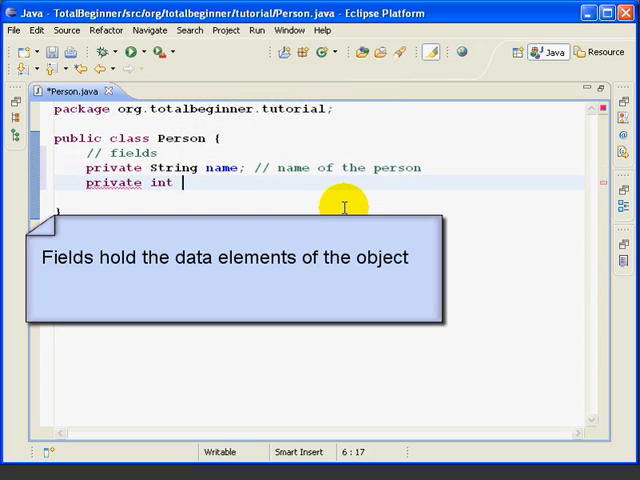
text(maximumBooks; // most books the person can check ou)
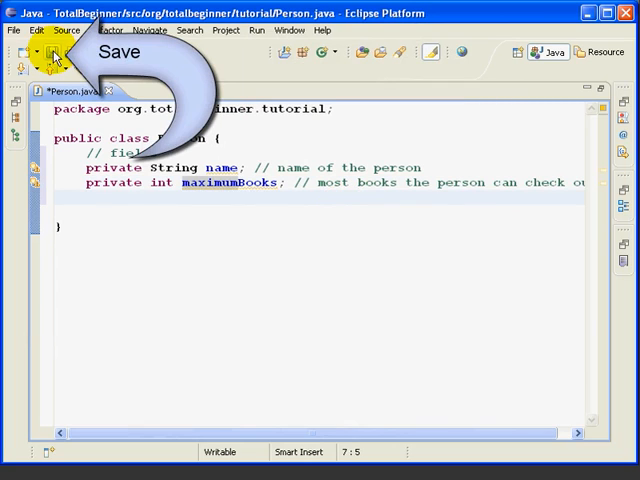
- Save Person.java with its two commented fields
click(56, 52)
text(p)
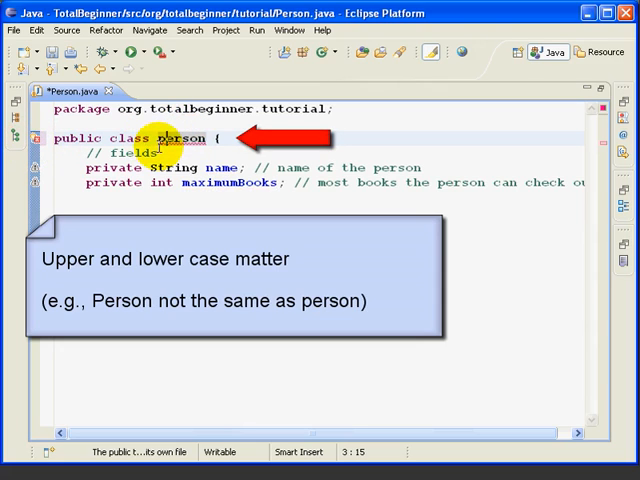
mouse_move(172, 136)
text(P)
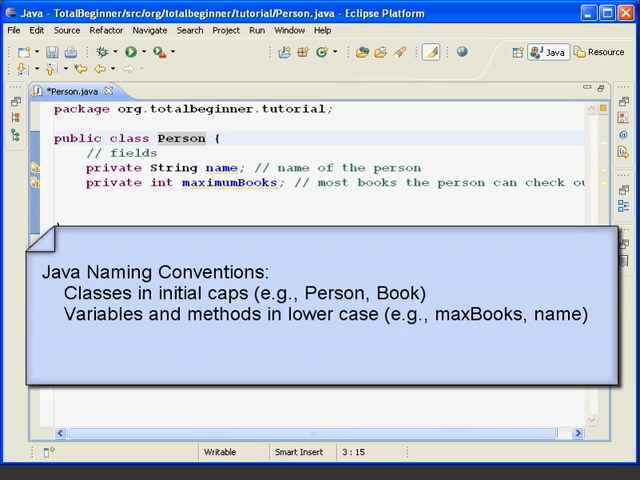
double_click(184, 138)
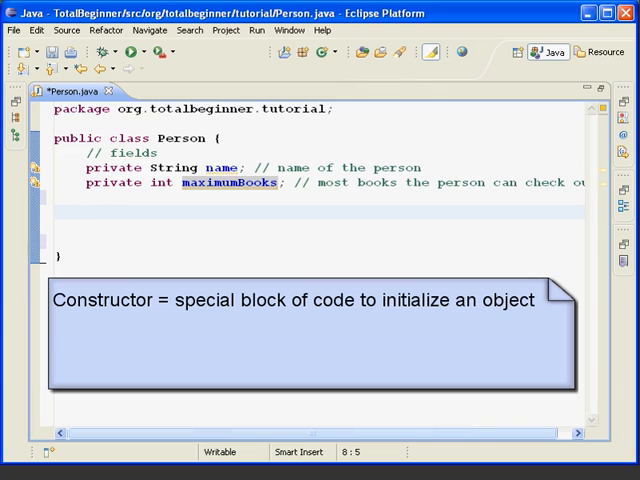
- Write a // constructors comment and an empty public Person() { } constructor below the fields
text(// constructors)
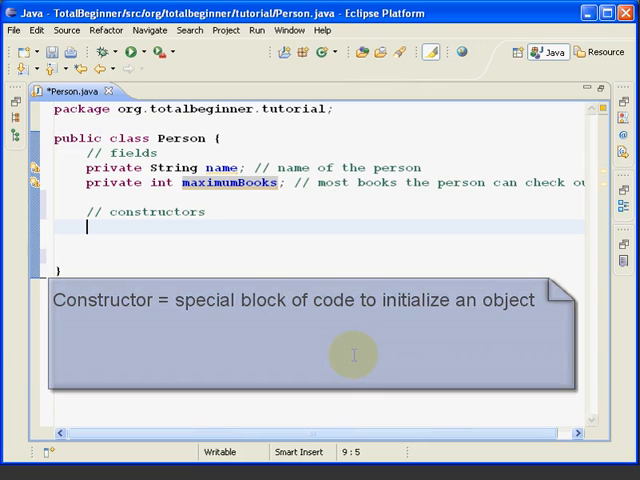
text(public)
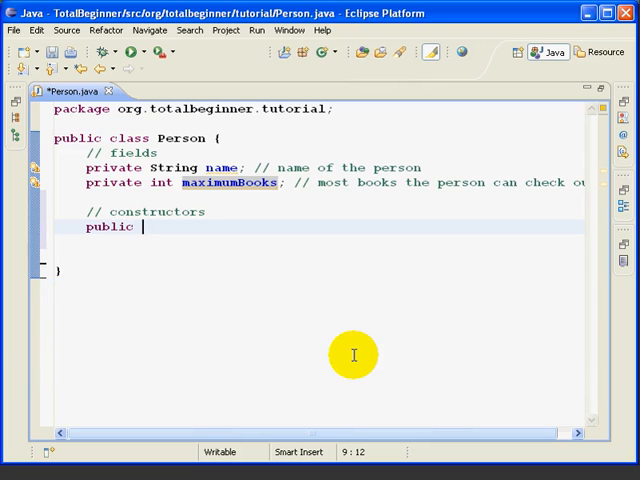
text(Person())
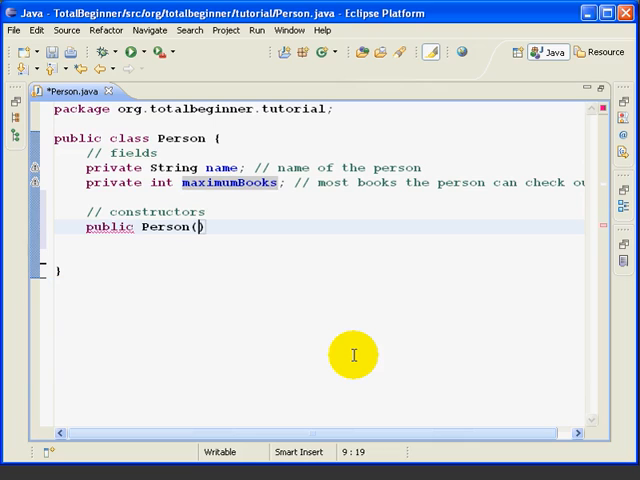
text())
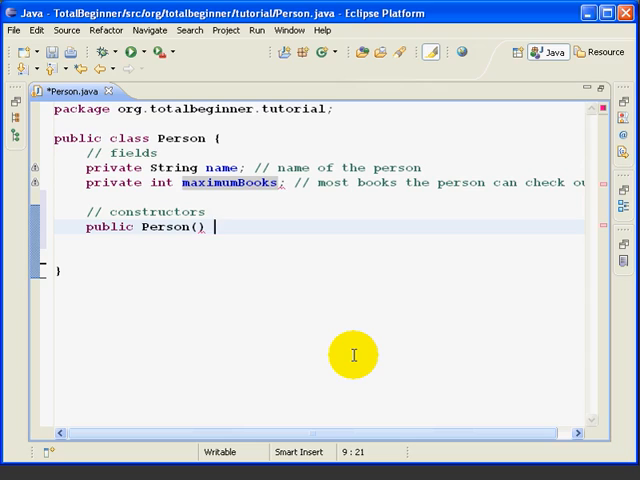
text({)
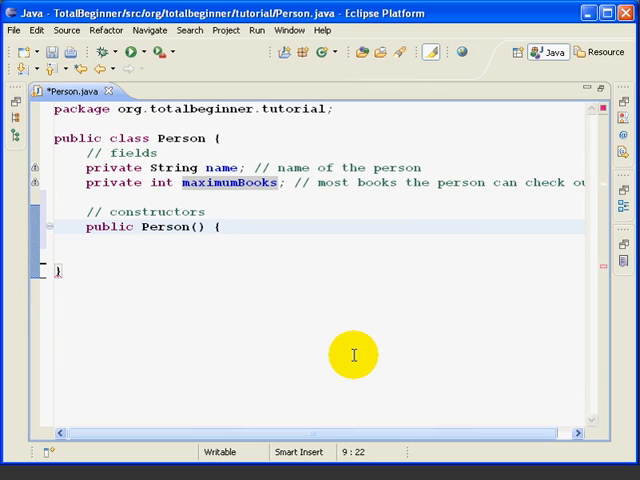
key(Return)
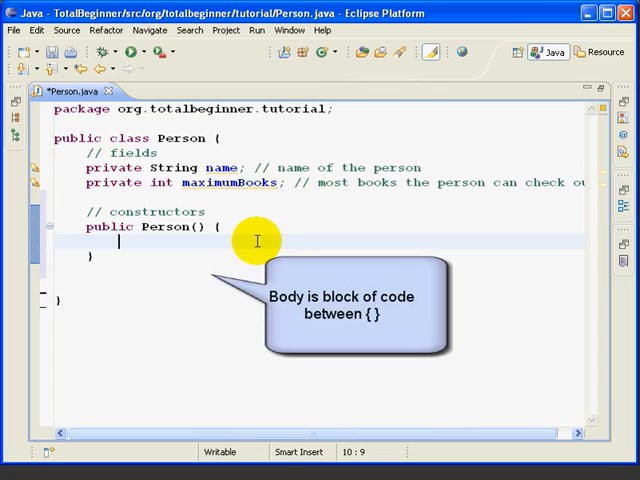
- Inside Person(), assign name = "unknown name" and maximumBooks = 3 via content assist
text(name)
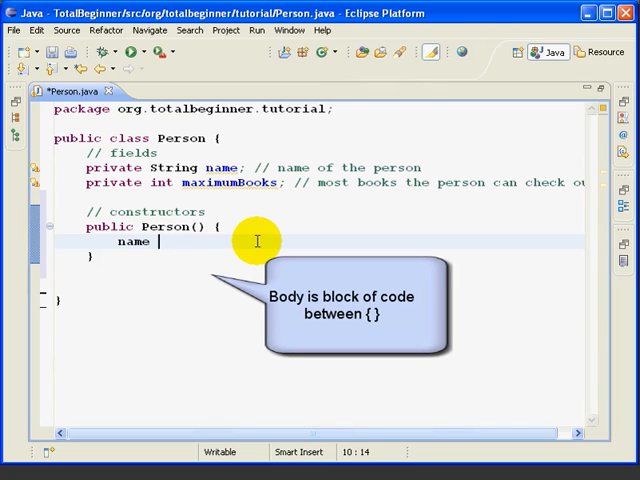
text(= "unkon")
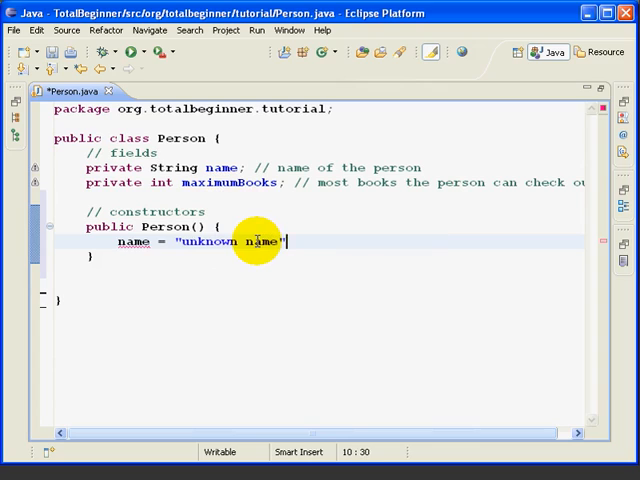
text(;)
key(Return)
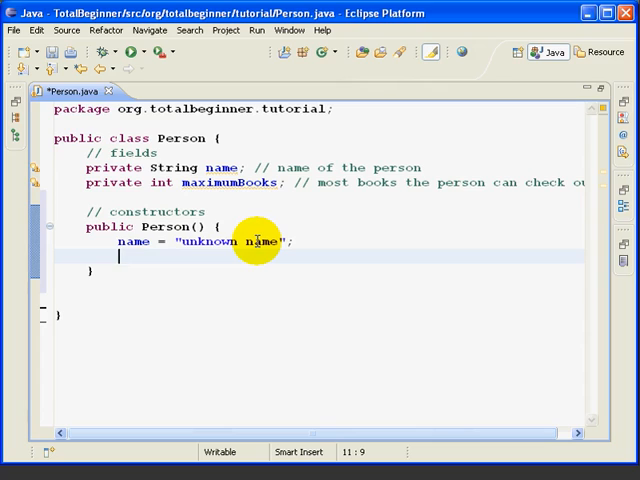
text(max)
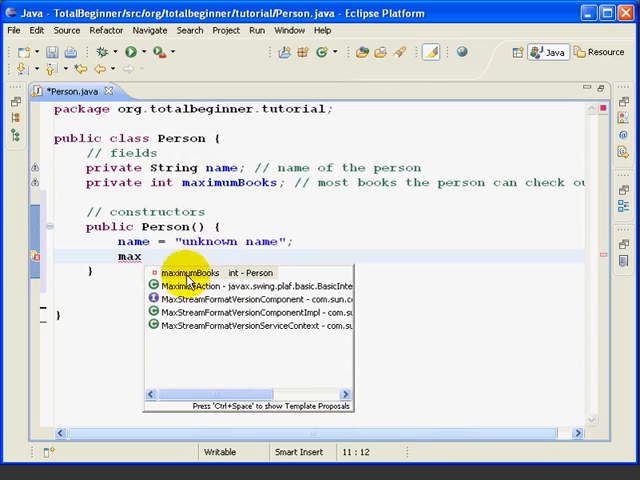
mouse_move(392, 288)
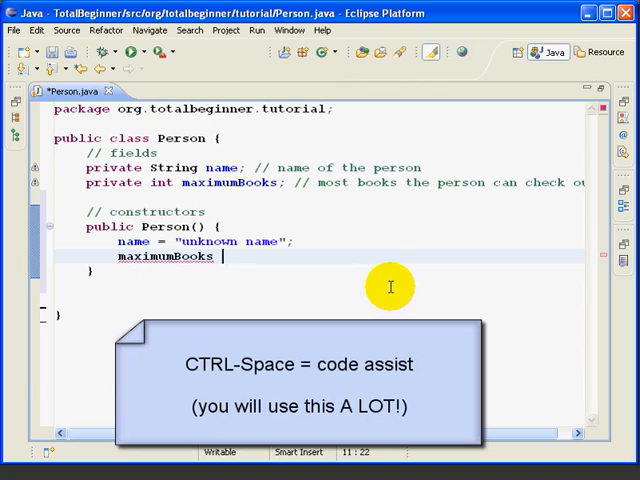
text(= 3)
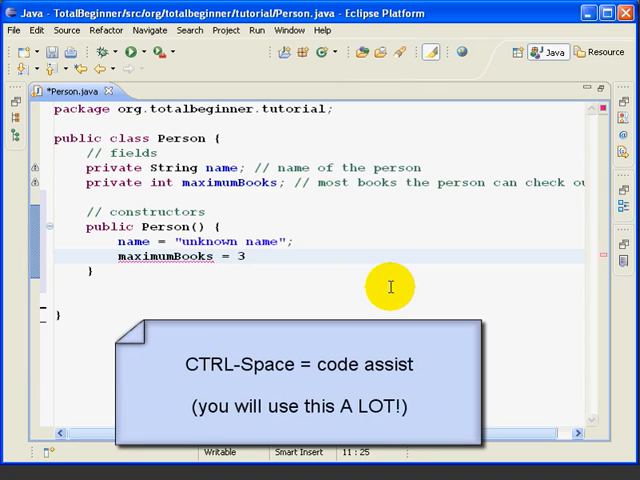
text(;)
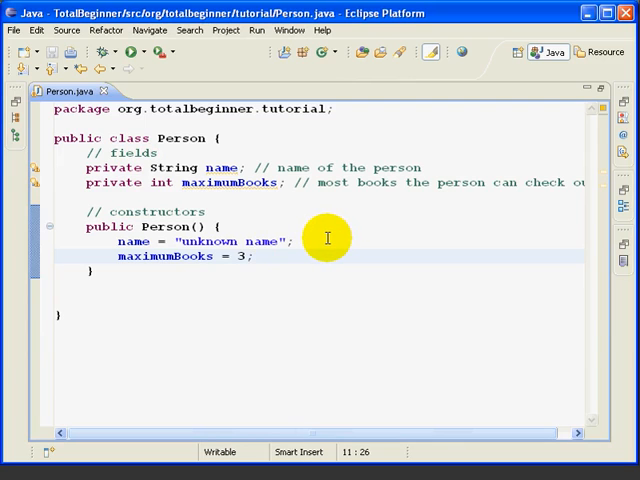
mouse_move(220, 278)
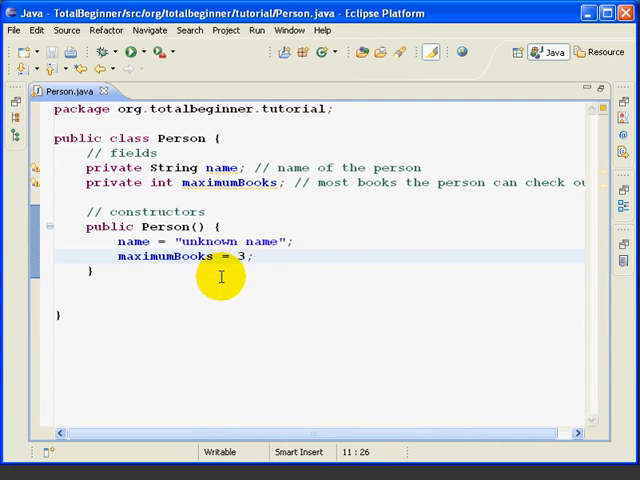